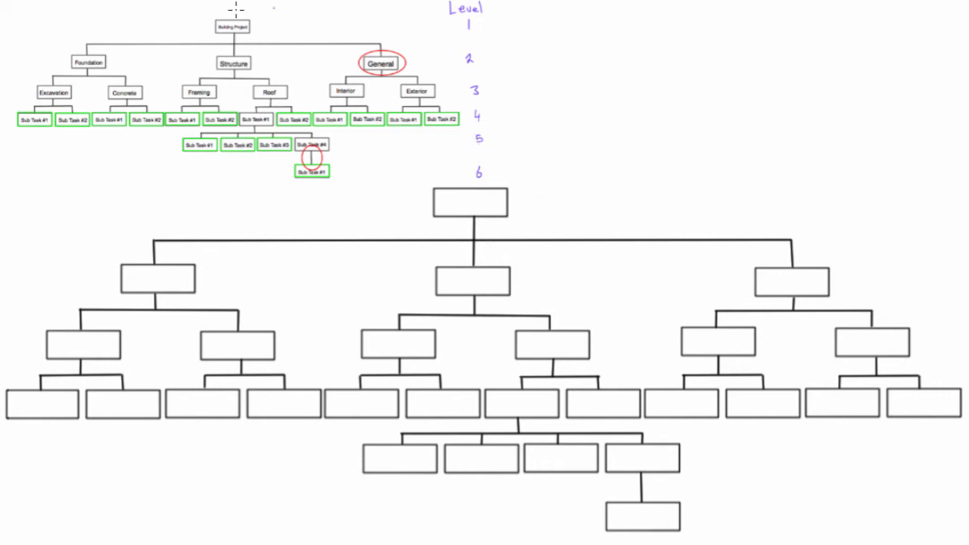
{"action": "mouse_move", "coordinate": [498, 183]}
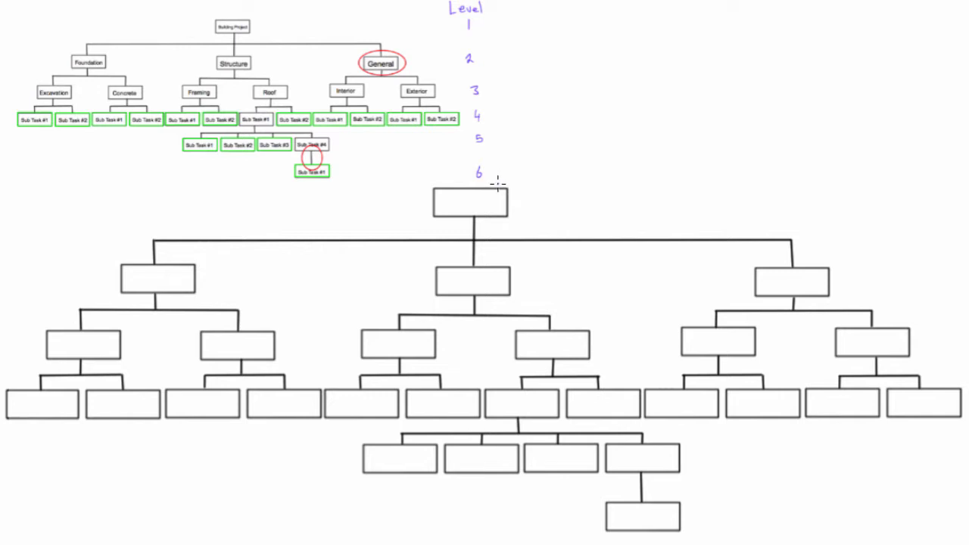
{"action": "mouse_move", "coordinate": [518, 136]}
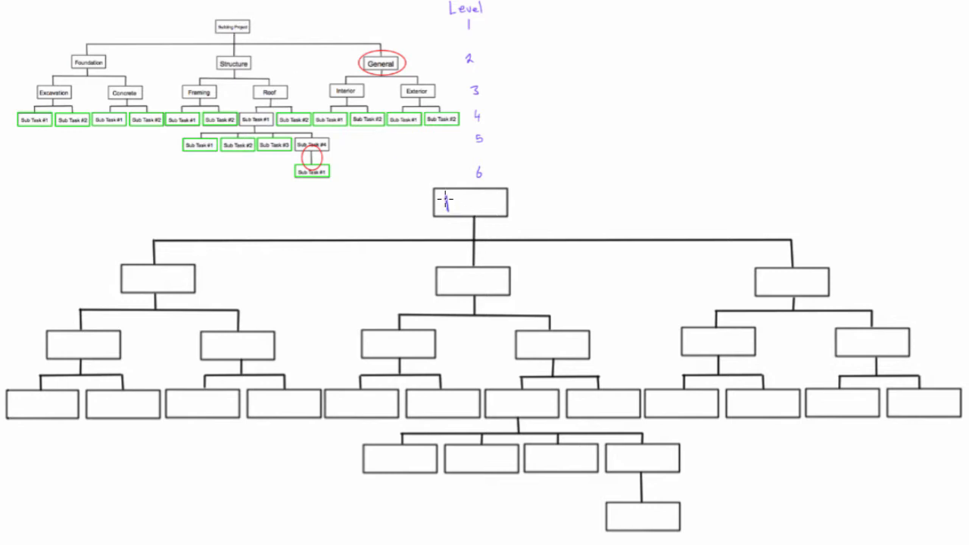
{"action": "type", "text": "Pro"}
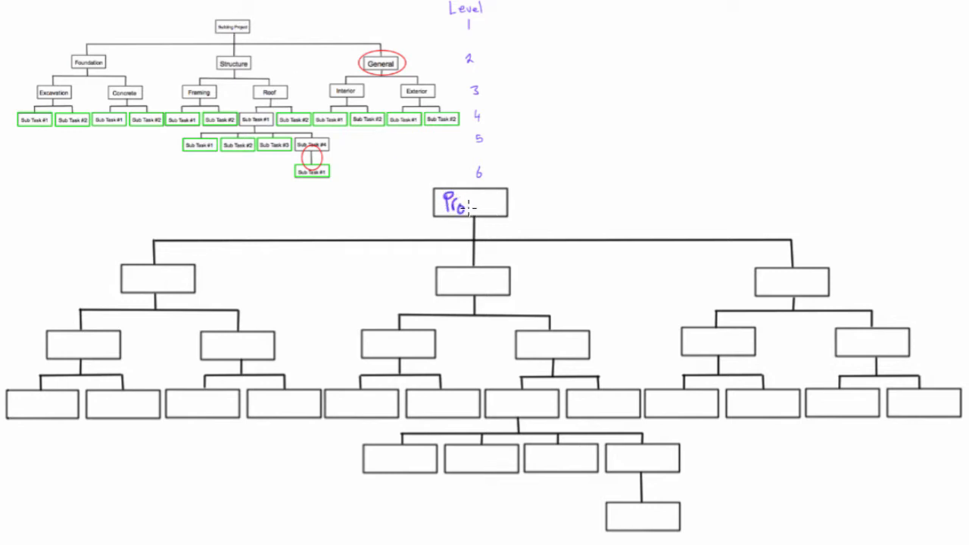
{"action": "type", "text": "ject"}
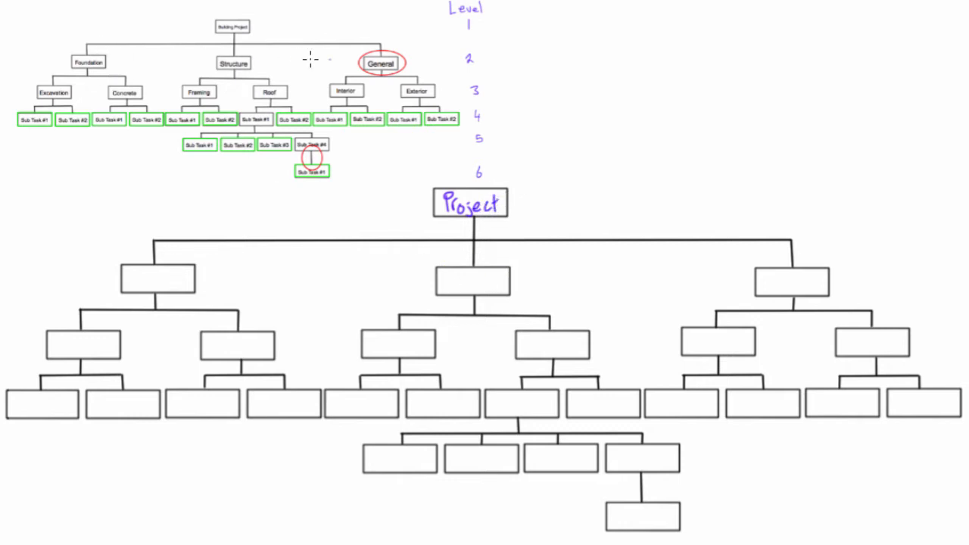
{"action": "mouse_move", "coordinate": [157, 277]}
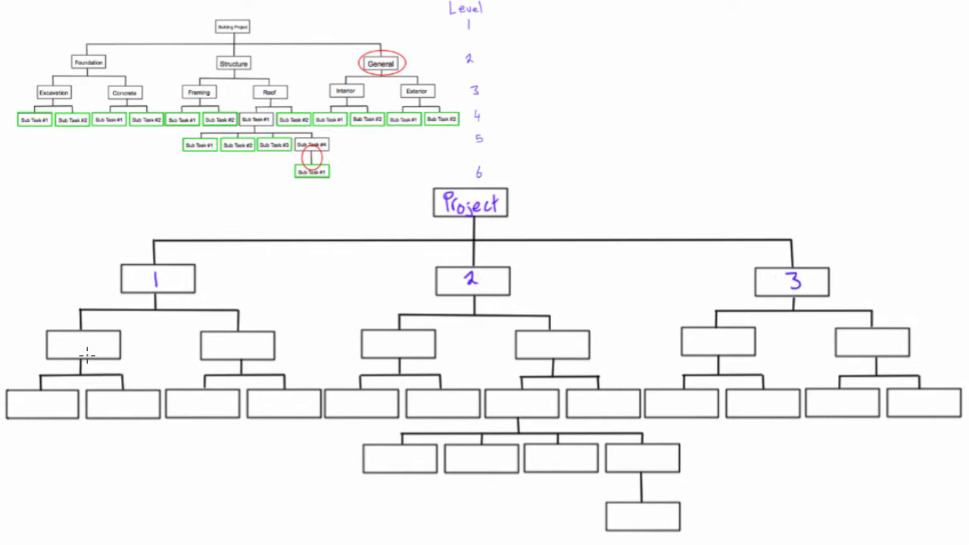
{"action": "mouse_move", "coordinate": [765, 341]}
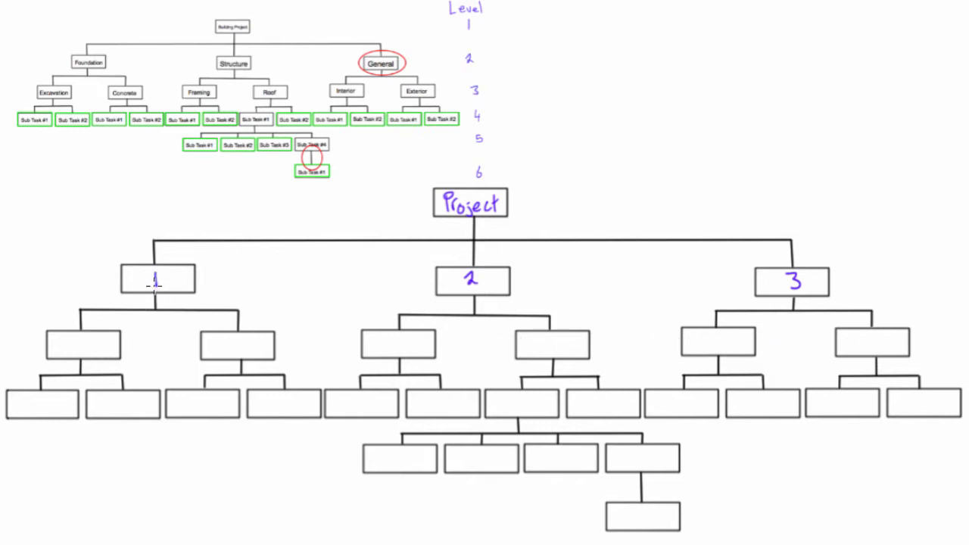
{"action": "mouse_move", "coordinate": [62, 343]}
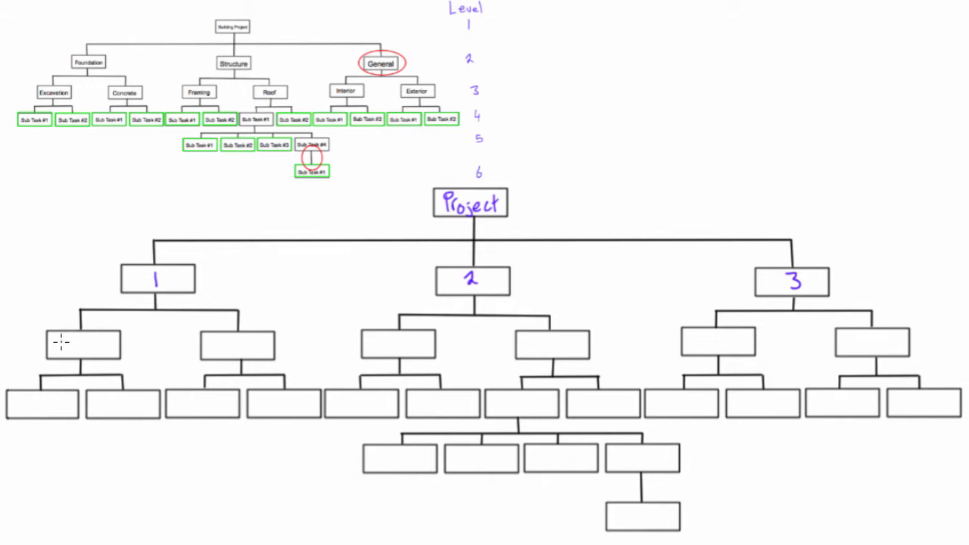
{"action": "type", "text": "1.1"}
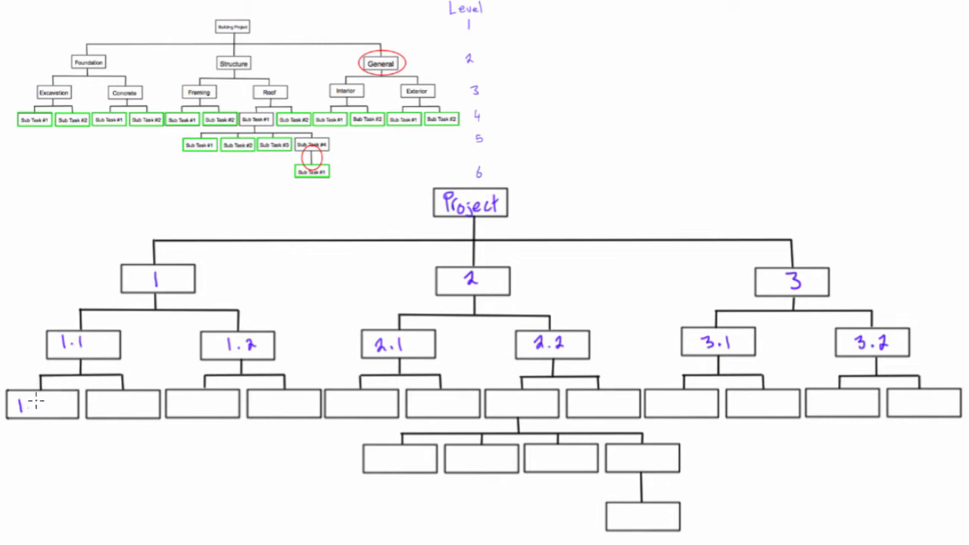
{"action": "type", "text": "1.1.1"}
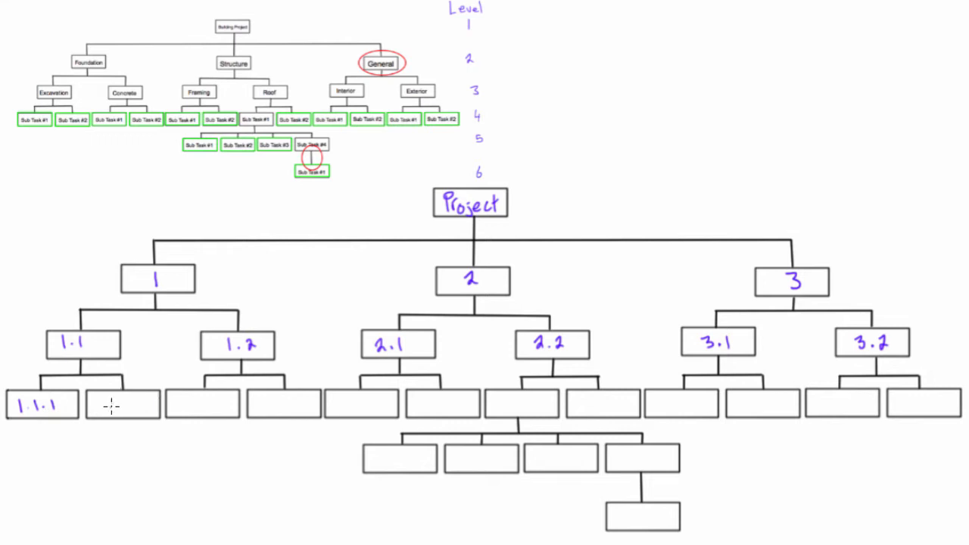
{"action": "type", "text": "1.1.2"}
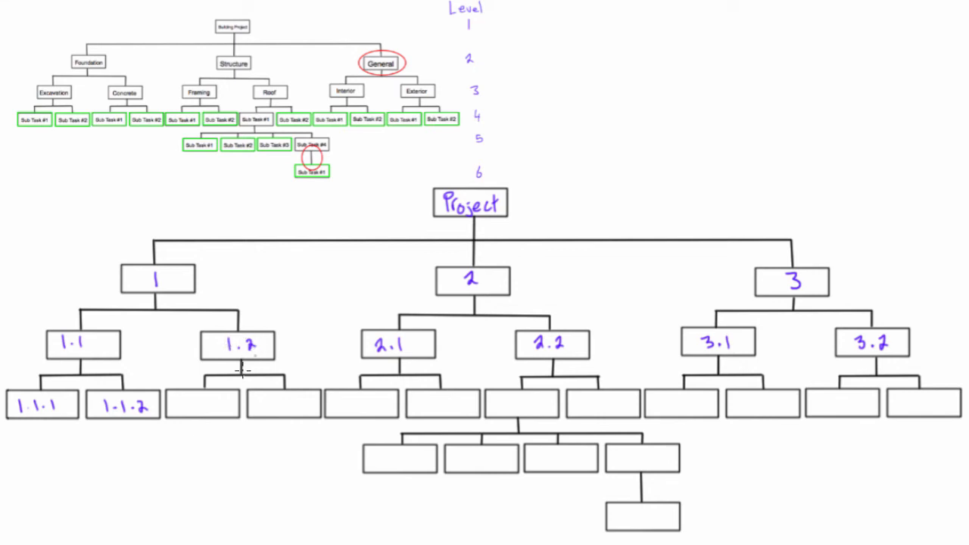
{"action": "type", "text": "1.2.1"}
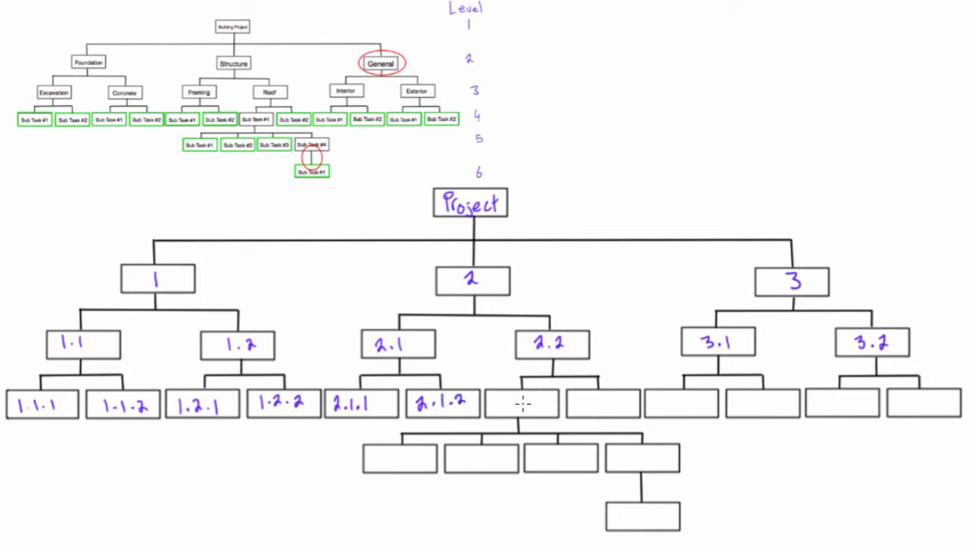
{"action": "type", "text": "2."}
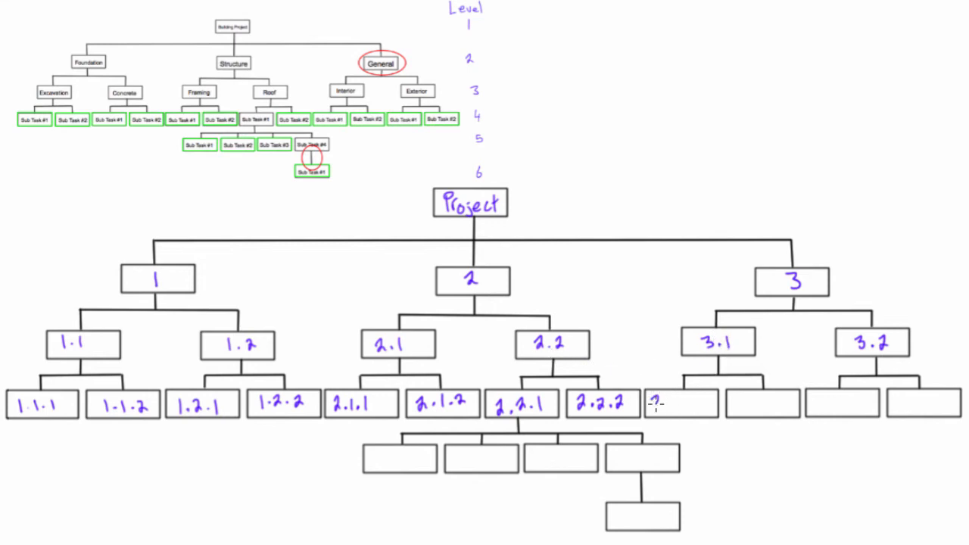
{"action": "type", "text": "3.1.1"}
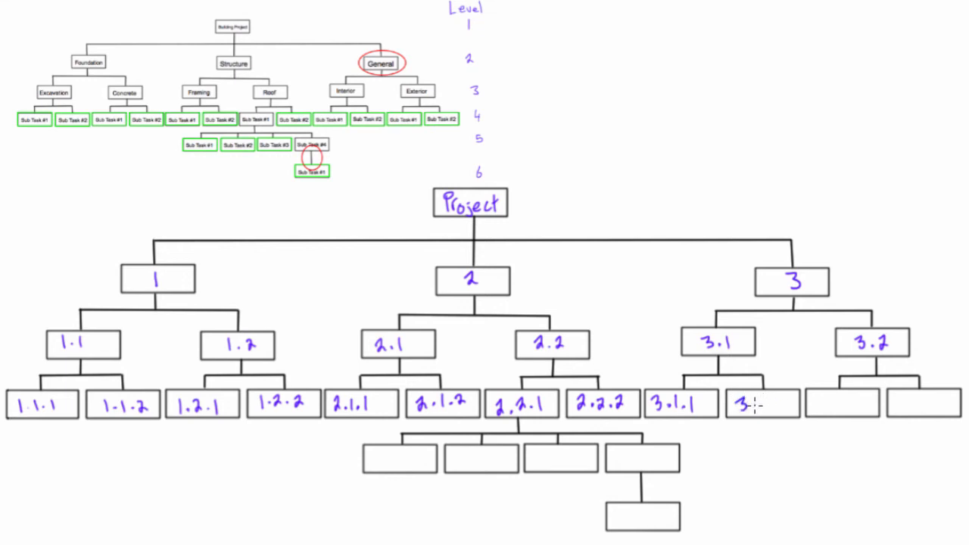
{"action": "type", "text": "3.1.2"}
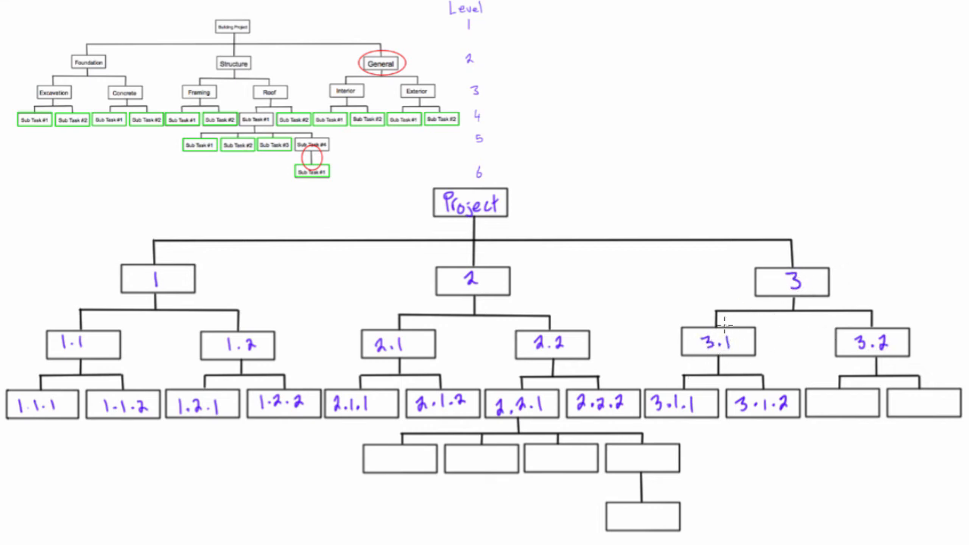
{"action": "type", "text": "3.2.1"}
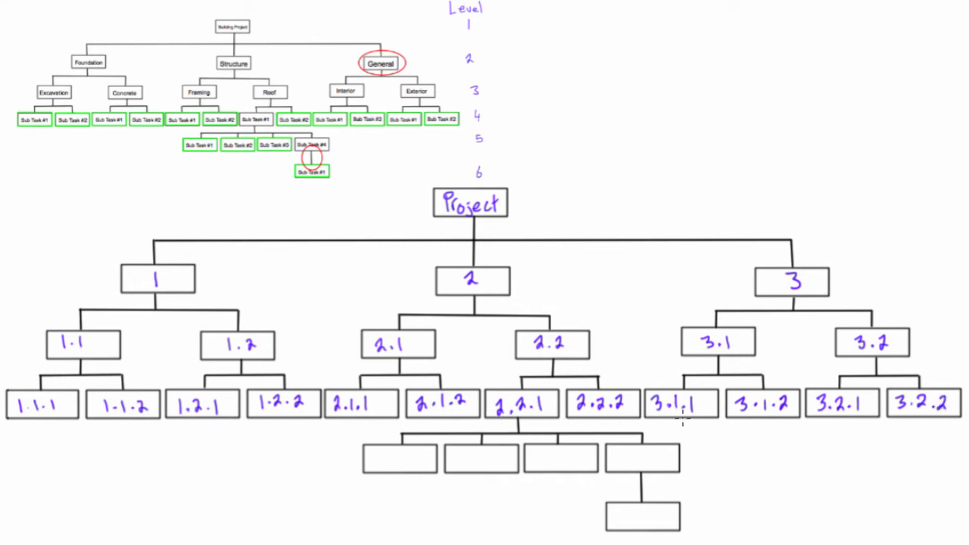
{"action": "mouse_move", "coordinate": [549, 225]}
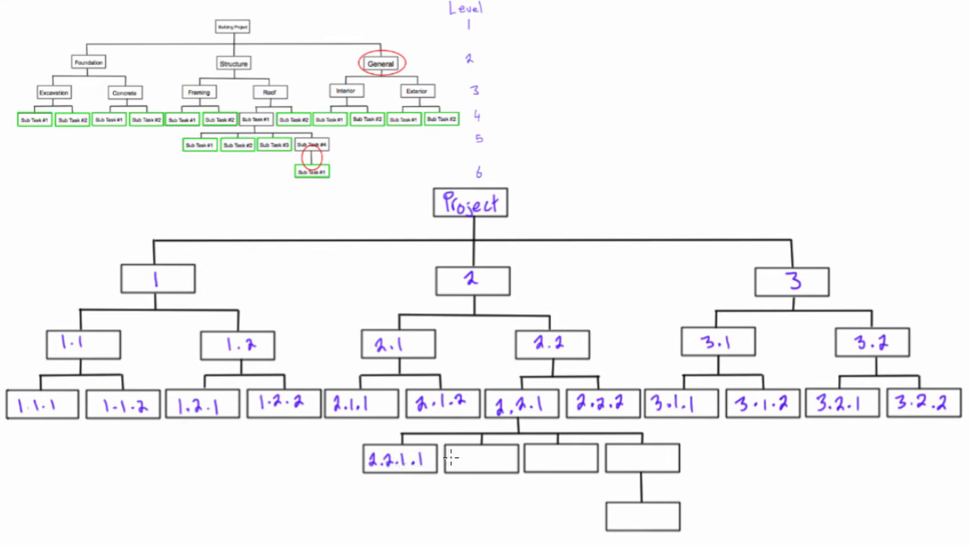
{"action": "type", "text": "2."}
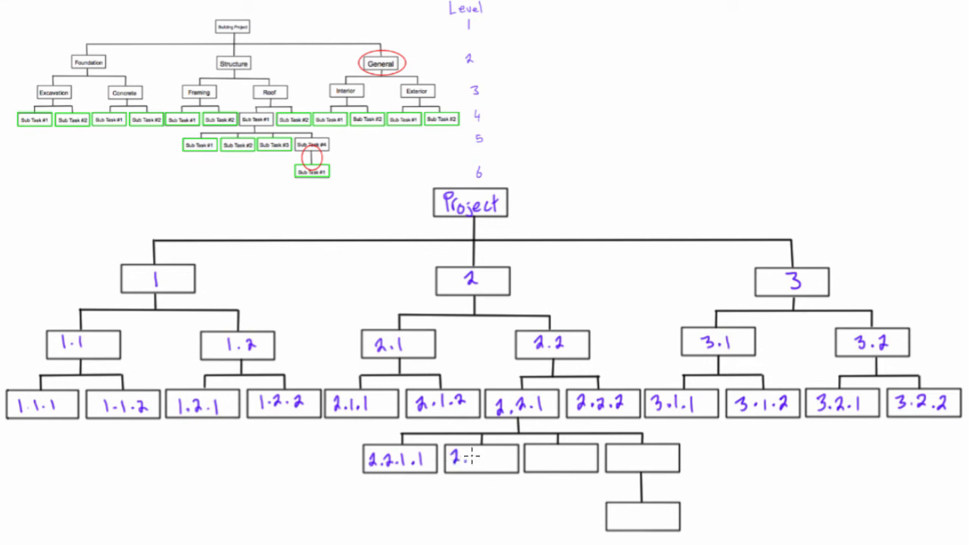
{"action": "type", "text": "2.2.1."}
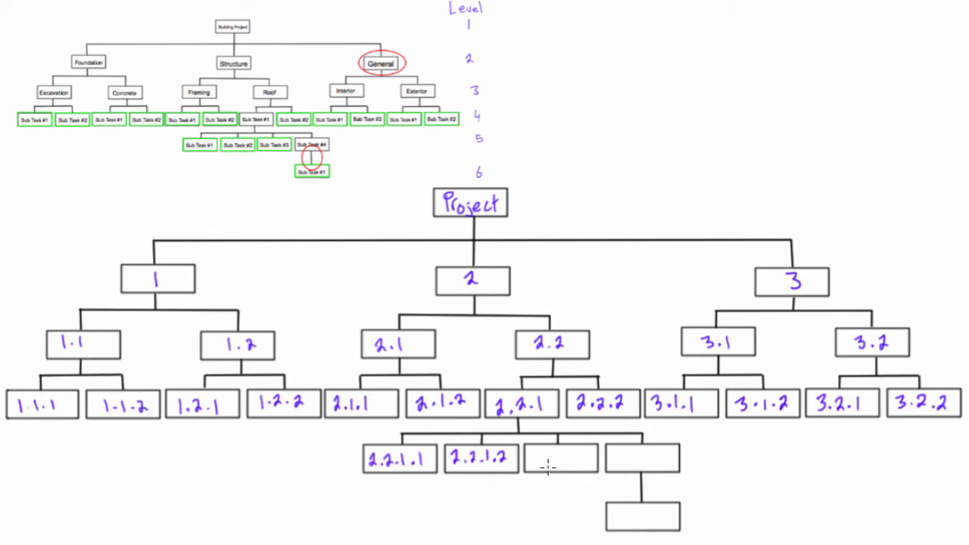
{"action": "type", "text": "2.2.1.3"}
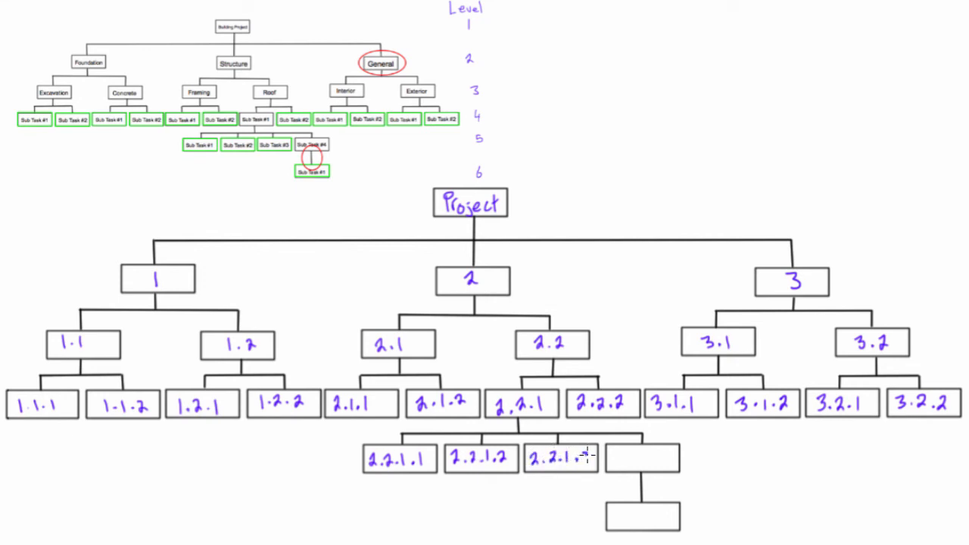
{"action": "type", "text": "3"}
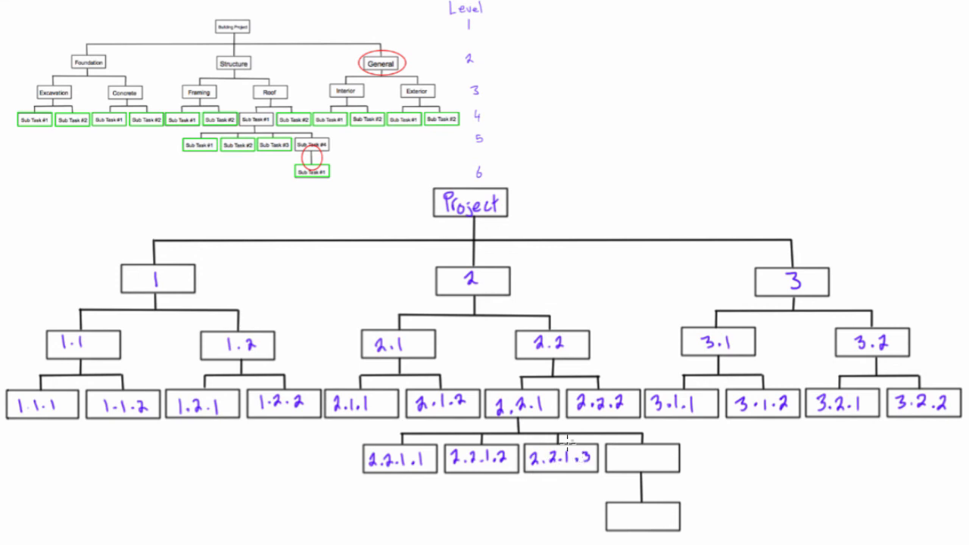
{"action": "mouse_move", "coordinate": [519, 405]}
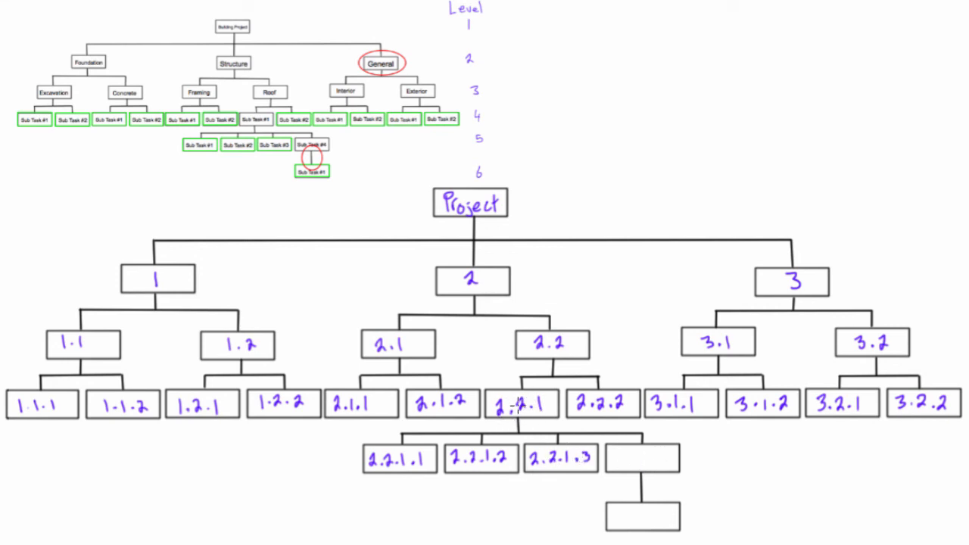
{"action": "type", "text": "2"}
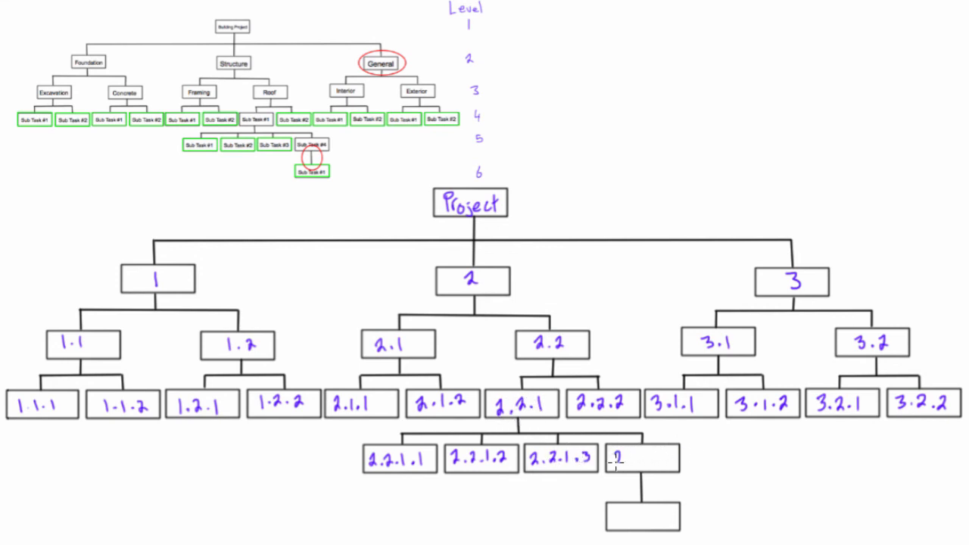
{"action": "type", "text": "2.2.1.4"}
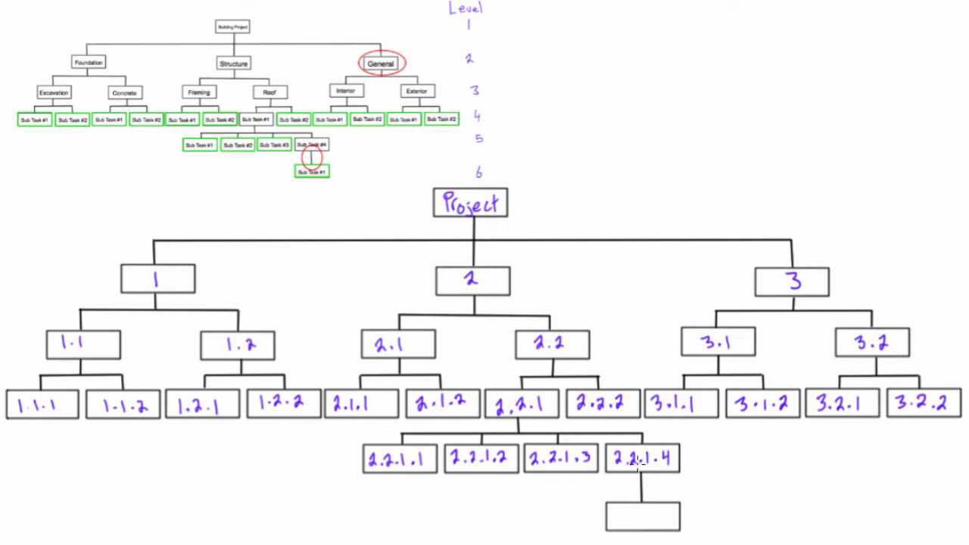
{"action": "mouse_move", "coordinate": [620, 515]}
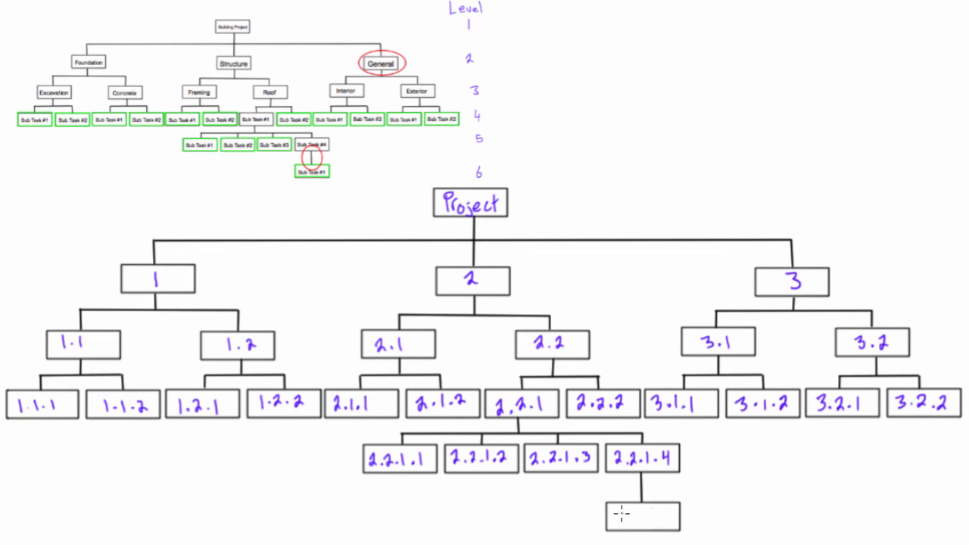
{"action": "type", "text": "2."}
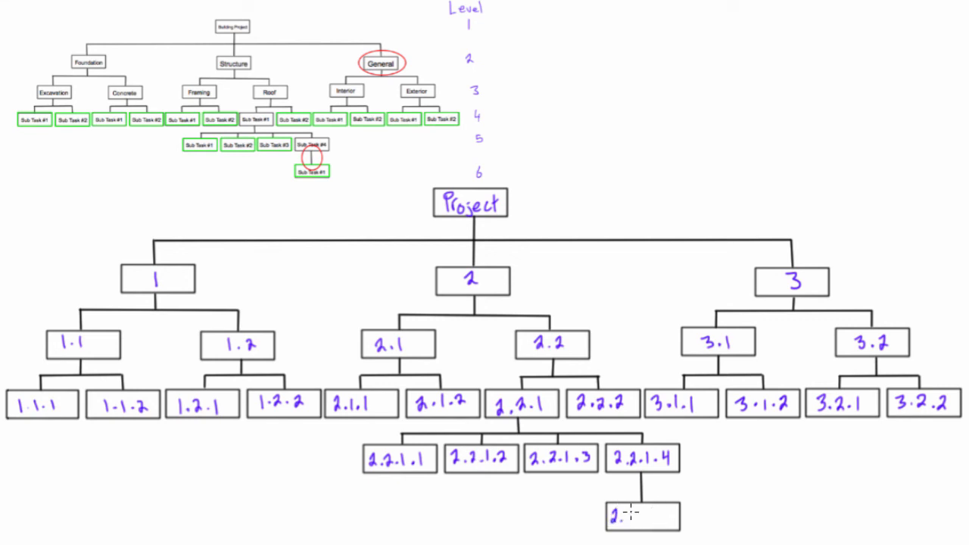
{"action": "type", "text": "2.1"}
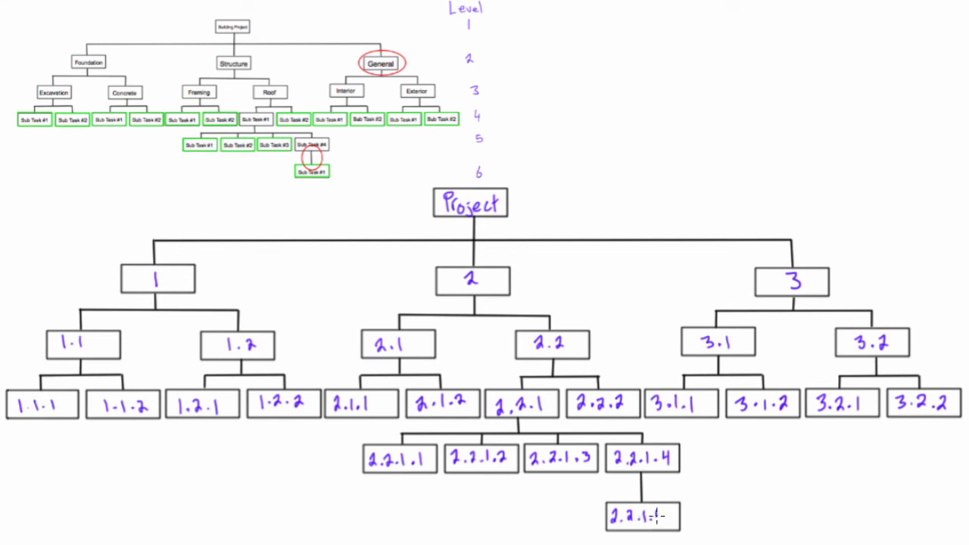
{"action": "type", "text": ".1"}
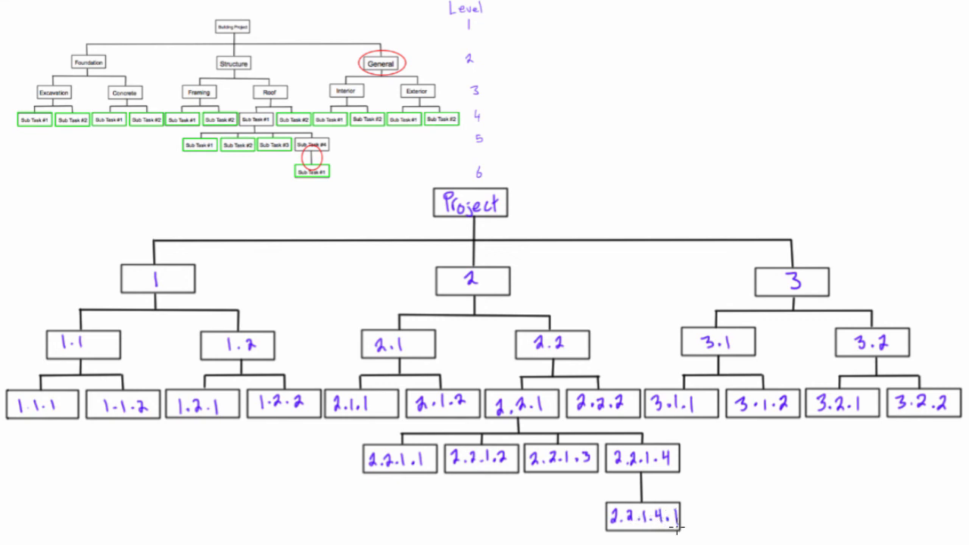
{"action": "mouse_move", "coordinate": [215, 184]}
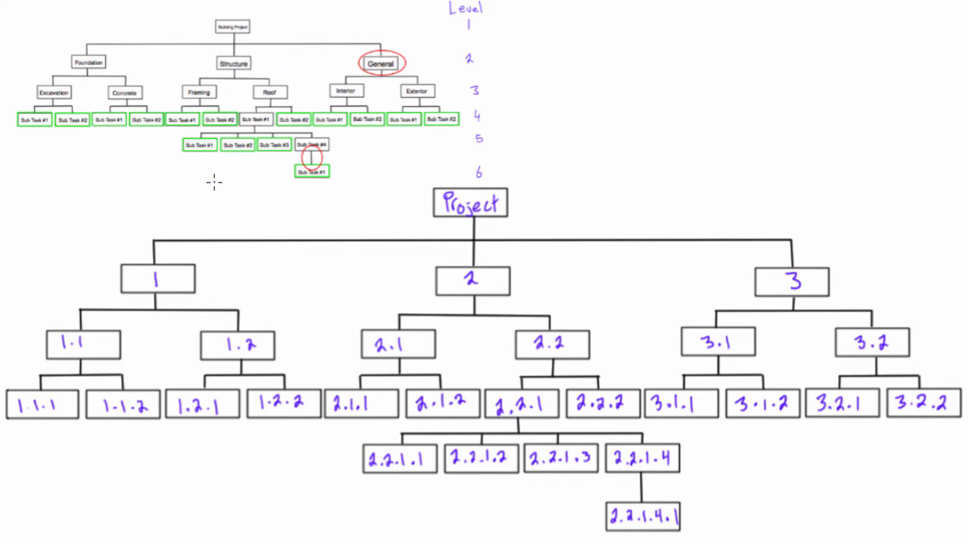